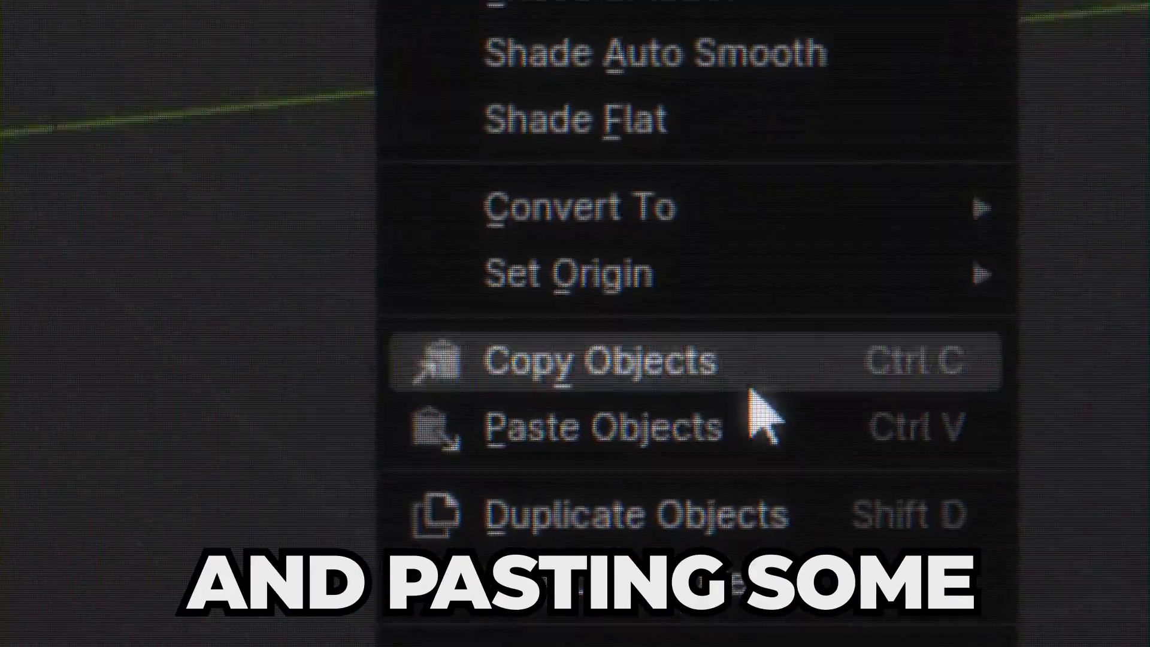
left_click(595, 359)
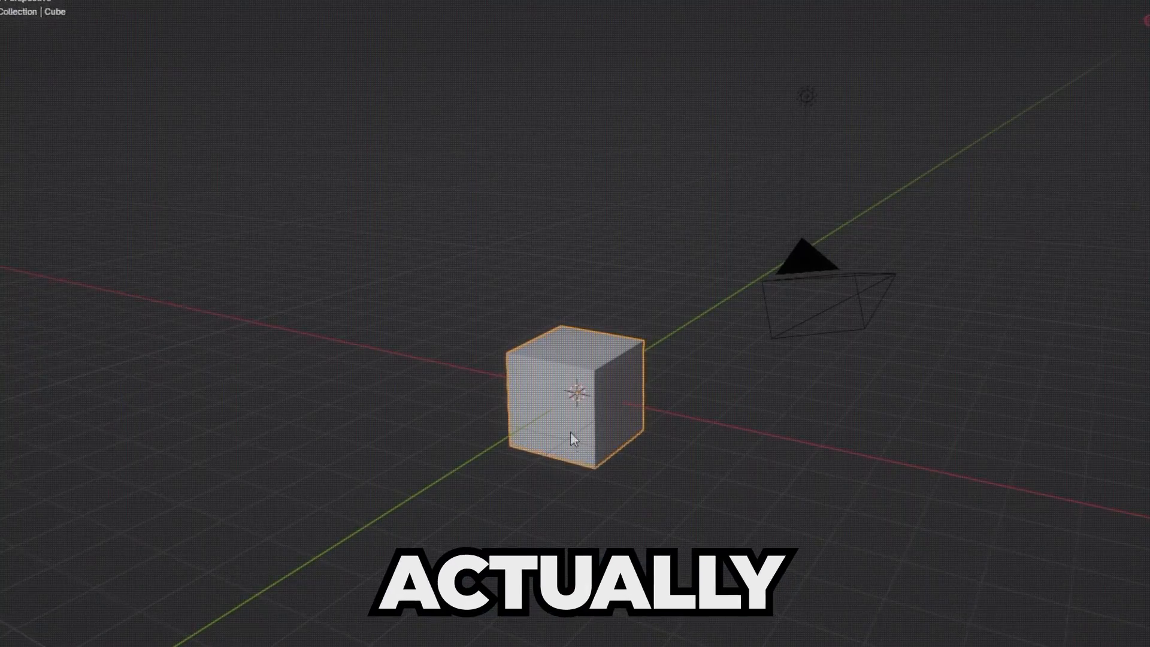